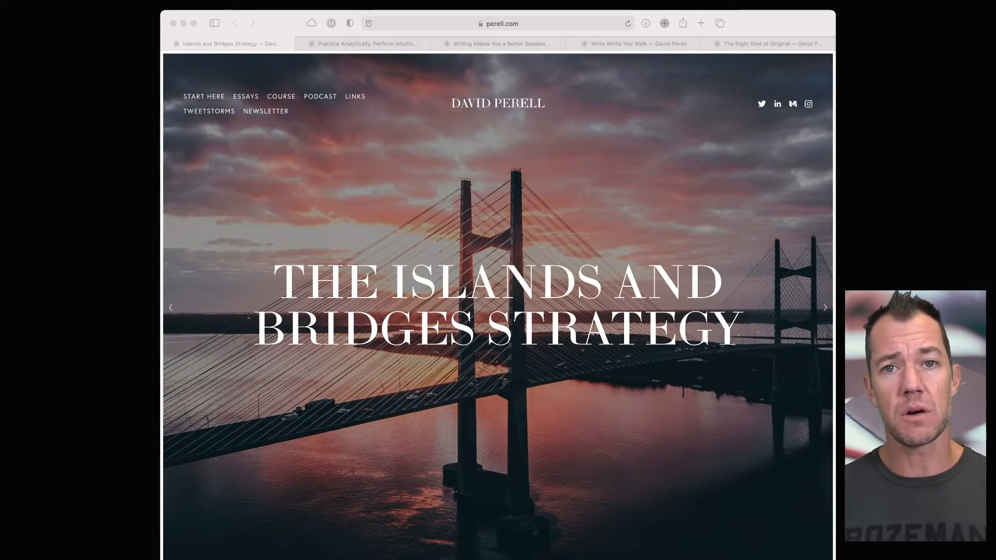
Scroll down through the Islands and Bridges Strategy essay before switching tabs
scroll(down, 3)
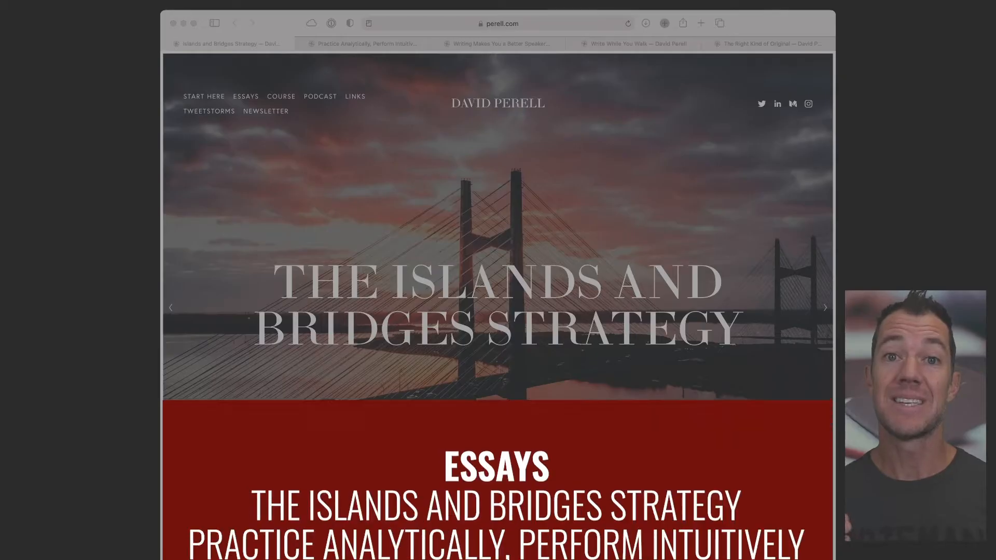
scroll(down, 3)
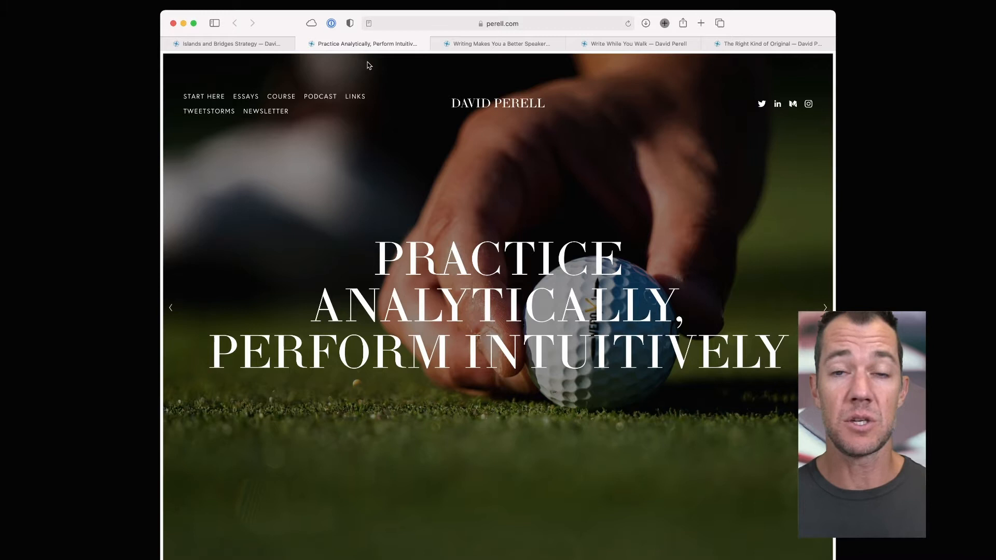
Page through the Writing Makes You a Better Speaker, Write While You Walk and next Perell essay tabs
click(499, 44)
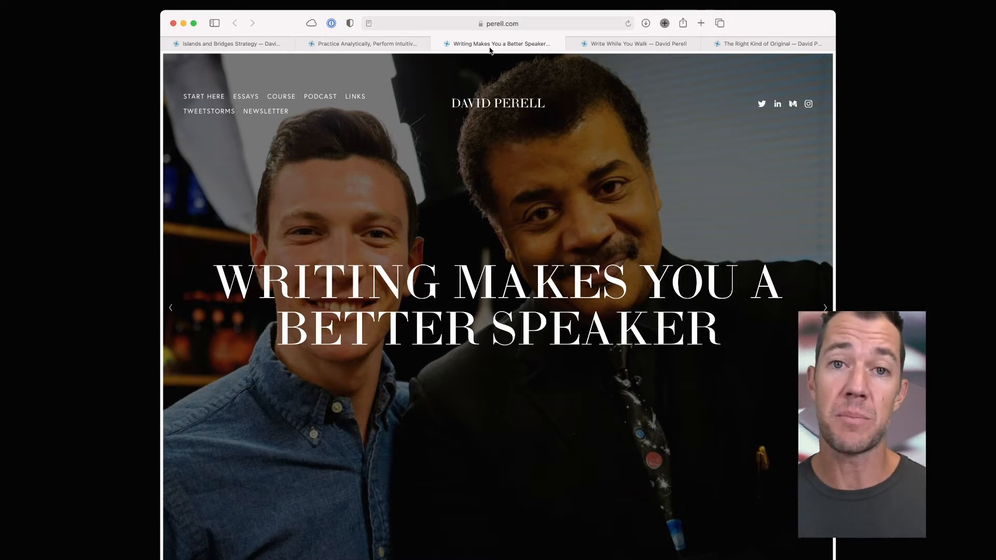
click(636, 44)
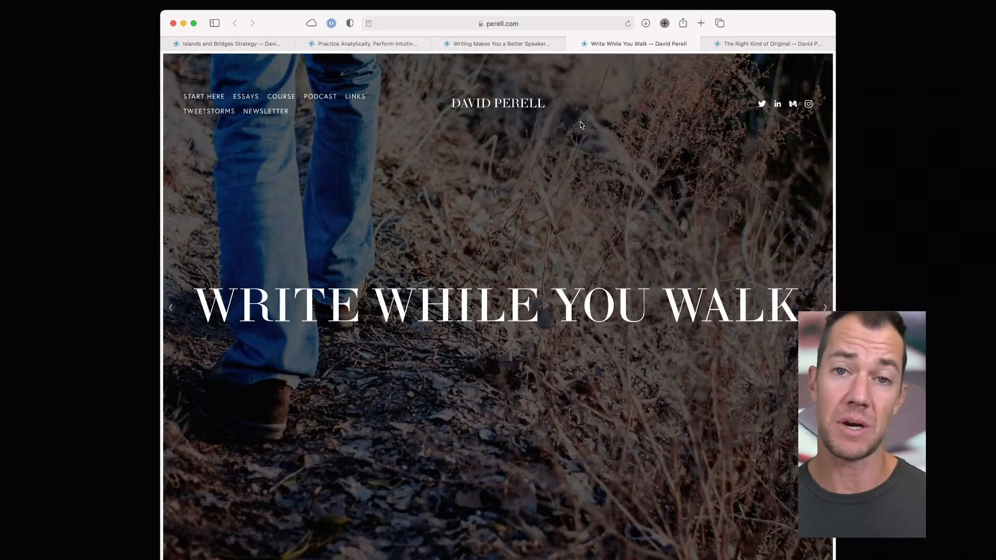
click(769, 43)
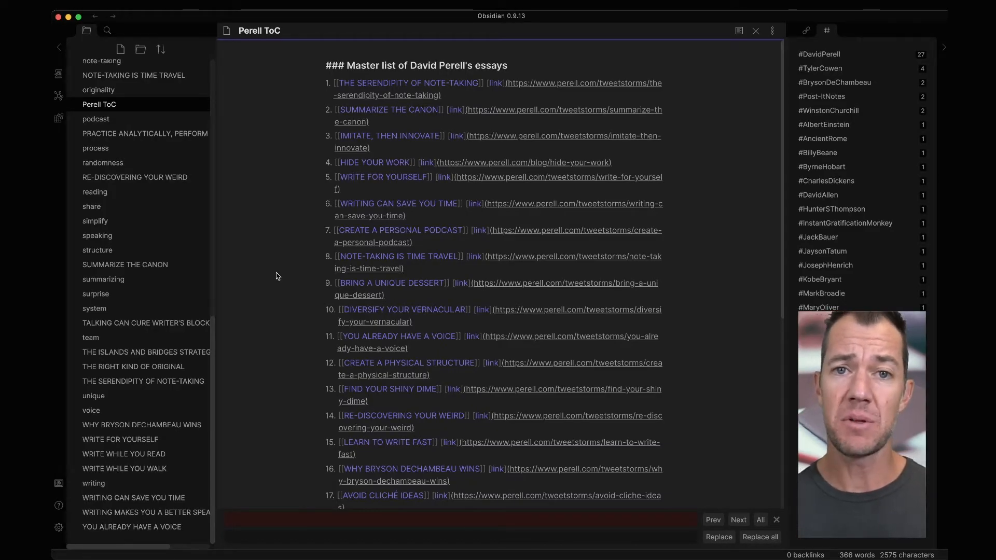
scroll(down, 3)
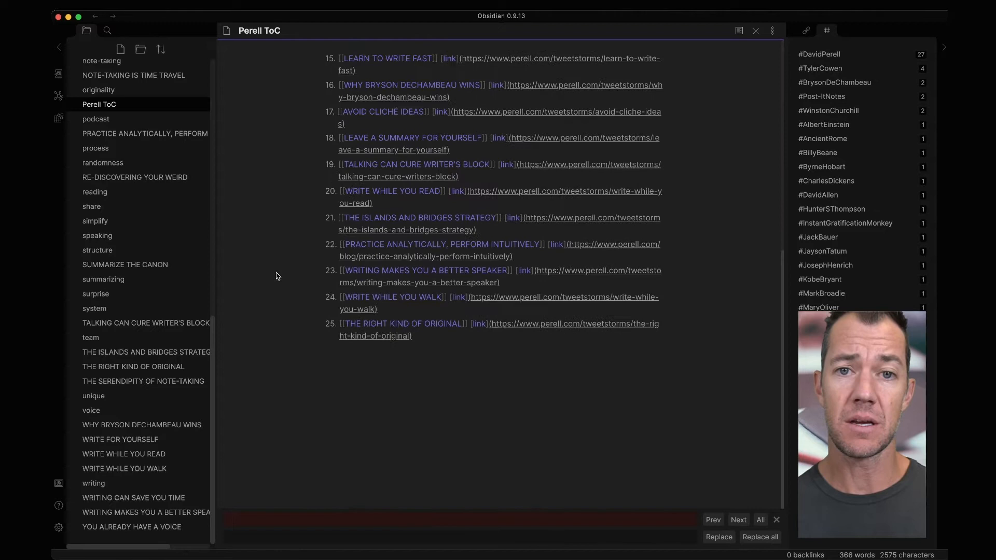
scroll(up, 3)
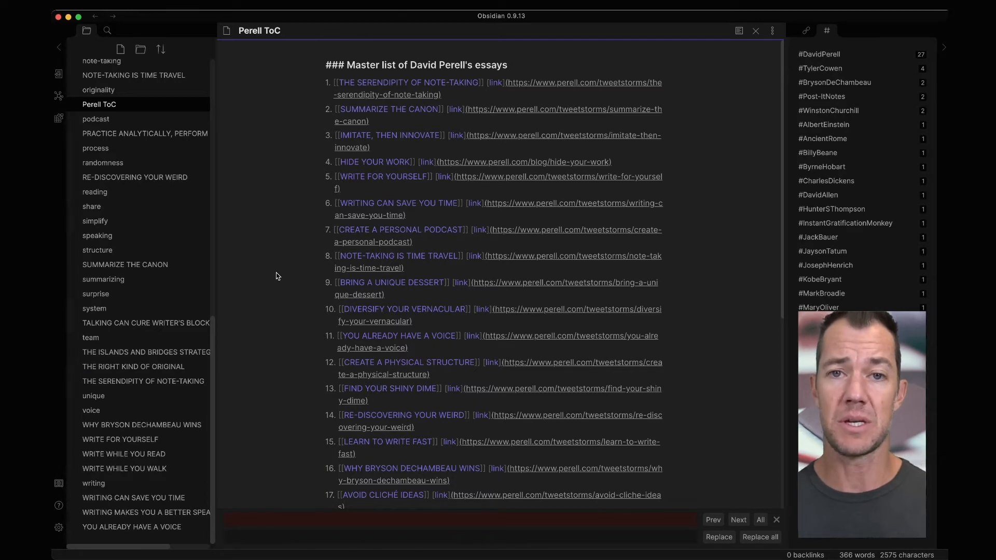
mouse_move(283, 124)
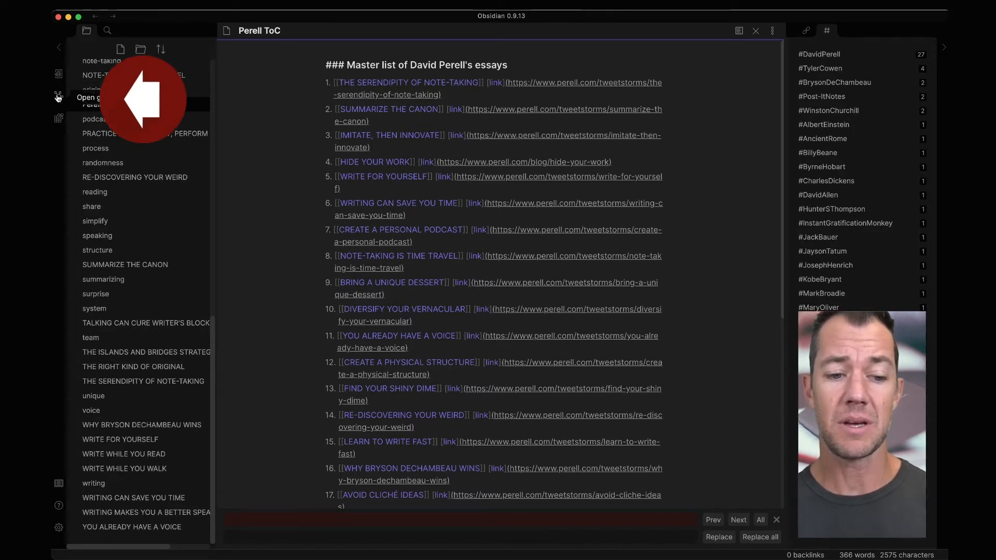
Show the graph of linked notes around Perell ToC and open the voice note from it
click(59, 98)
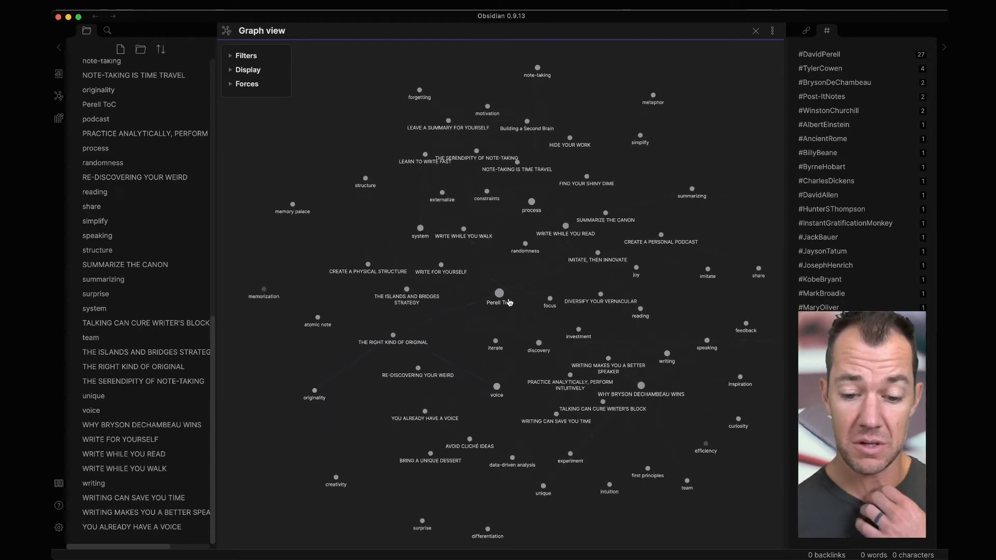
click(499, 296)
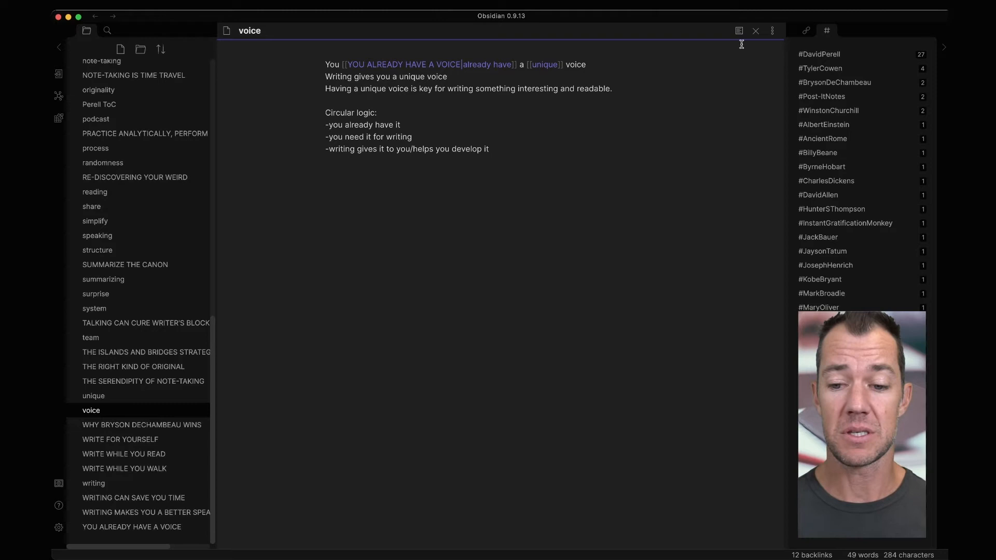
View the voice note in reading mode and follow its 'unique' link onward
click(738, 30)
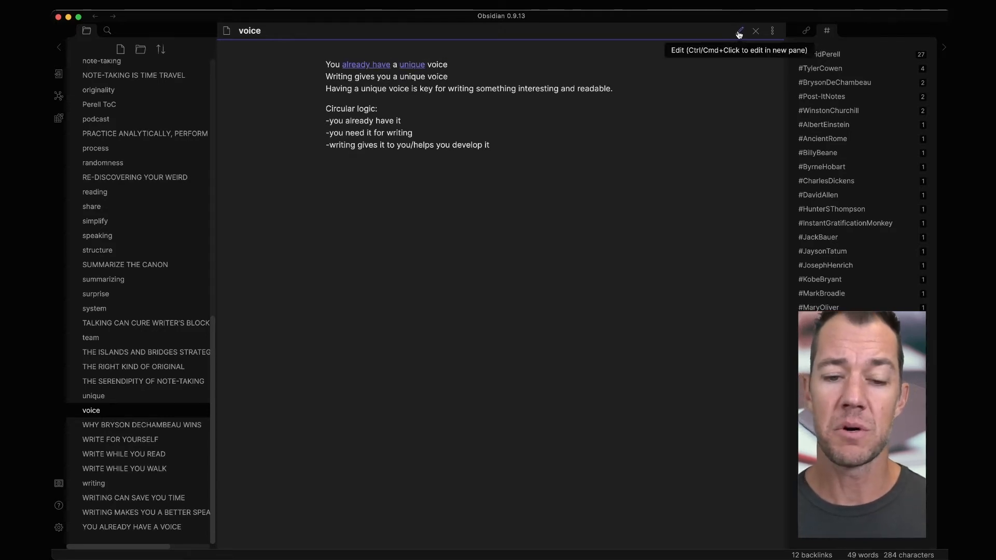
mouse_move(412, 65)
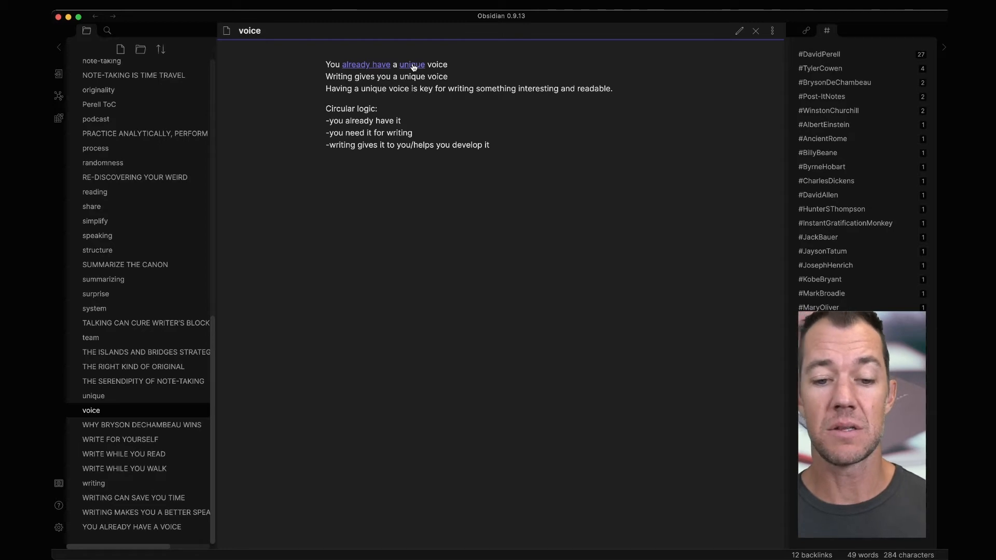
click(412, 64)
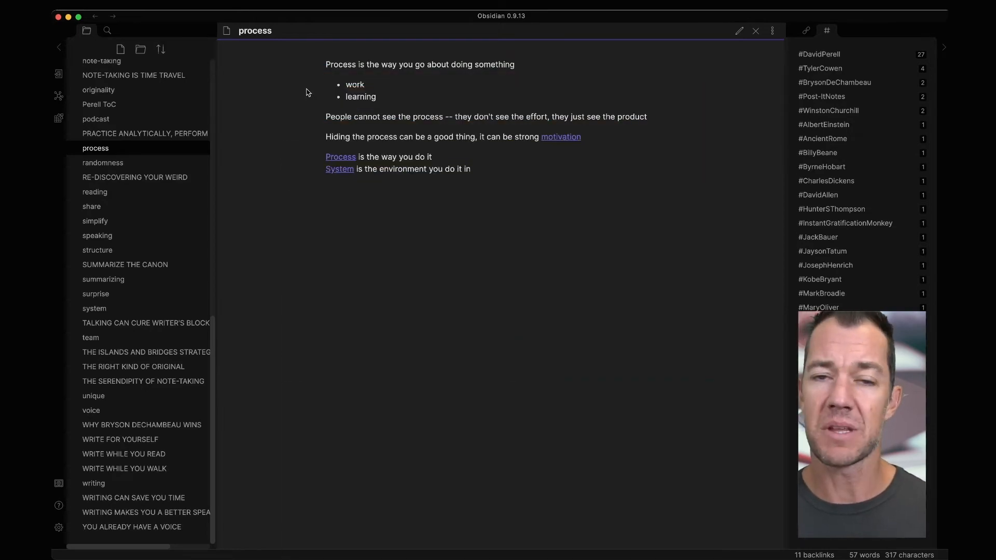
mouse_move(307, 222)
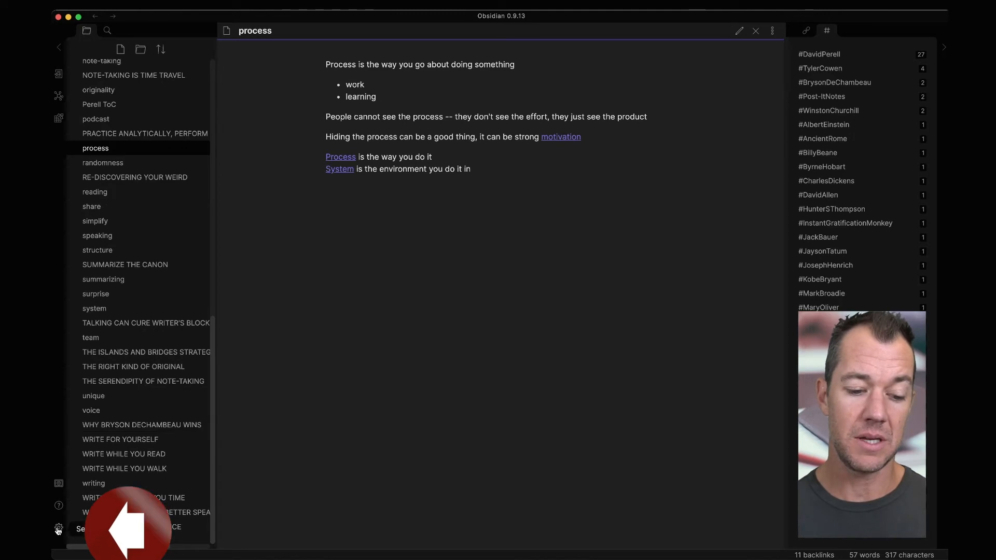
Enable the Random note core plugin in the vault settings
click(58, 529)
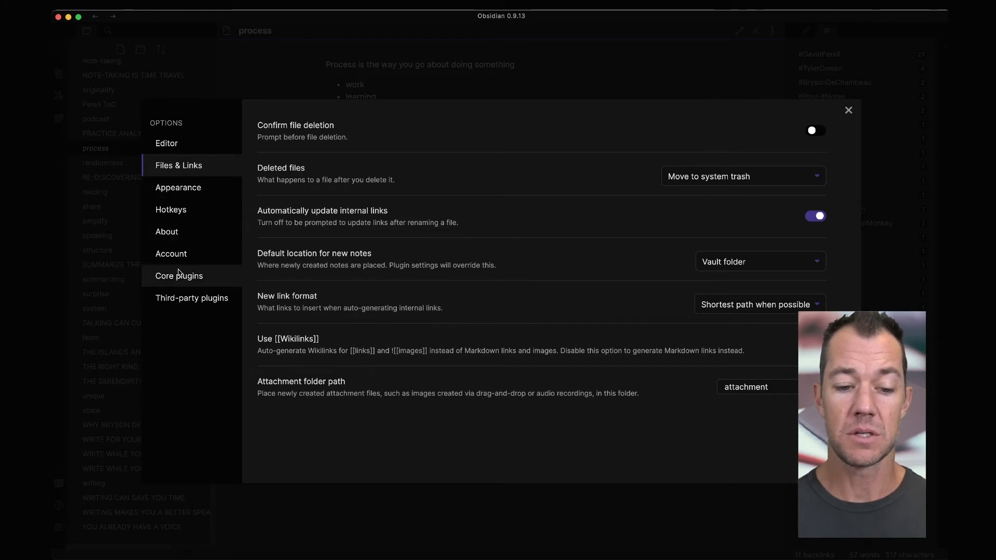
click(179, 275)
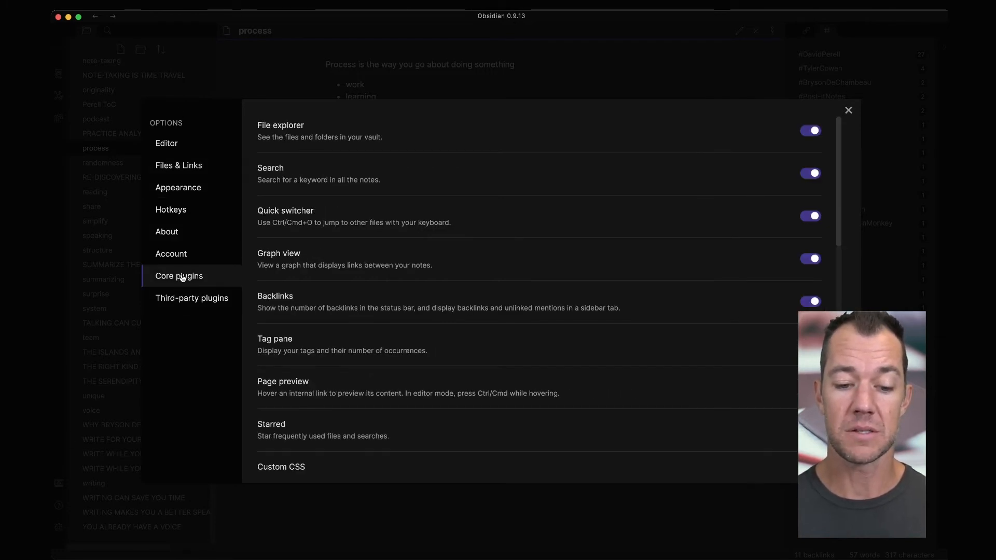
mouse_move(609, 313)
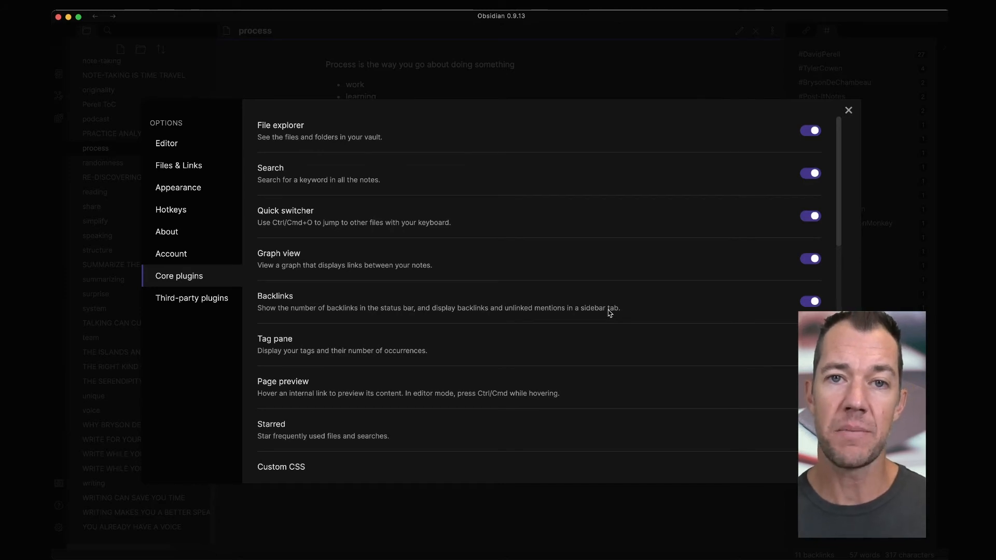
scroll(down, 3)
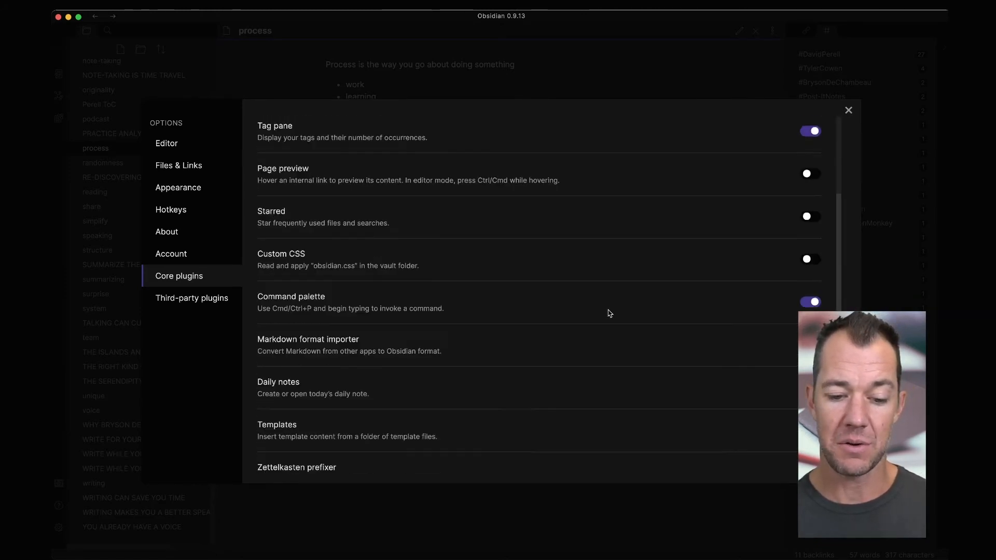
scroll(down, 3)
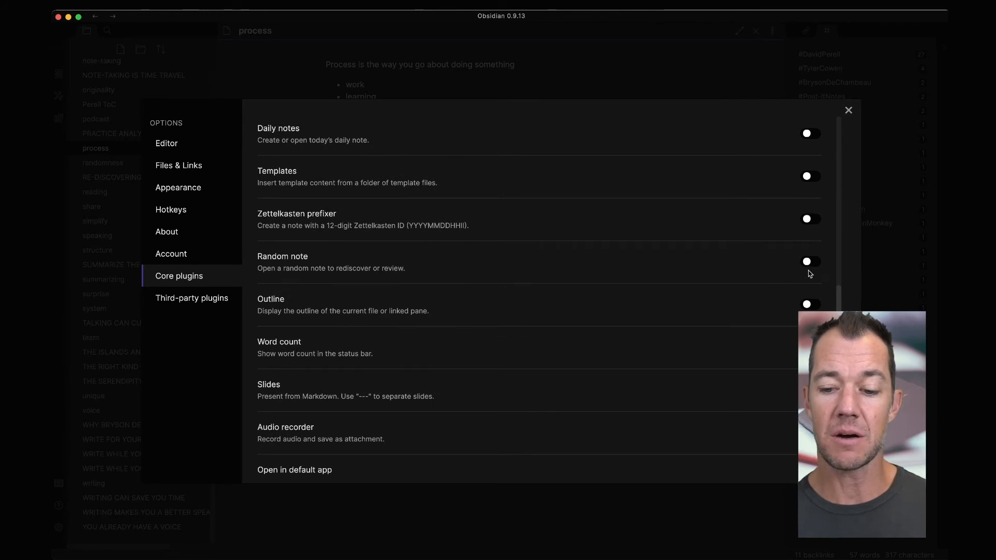
click(809, 261)
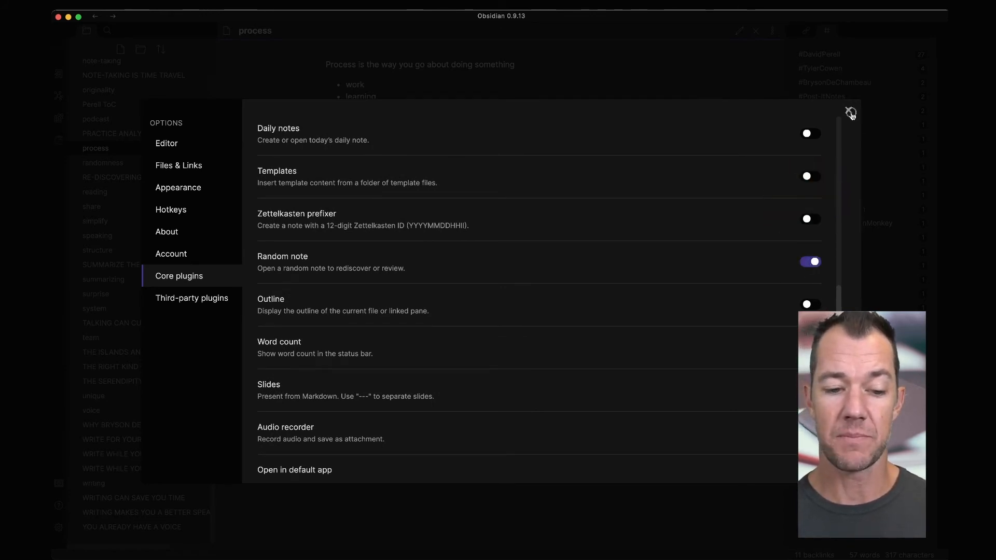
Close the settings and jump to a random note, landing on 'intuition'
click(851, 113)
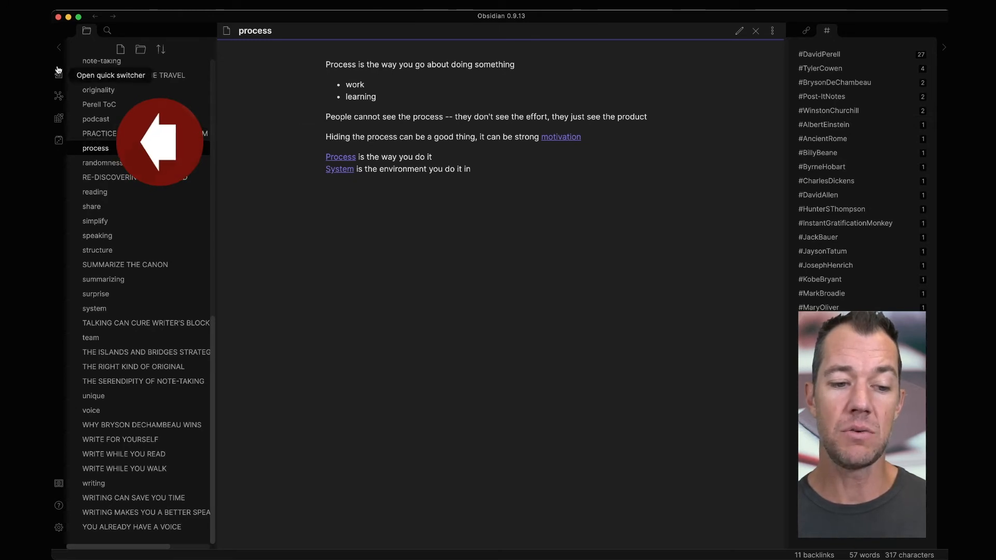
mouse_move(60, 160)
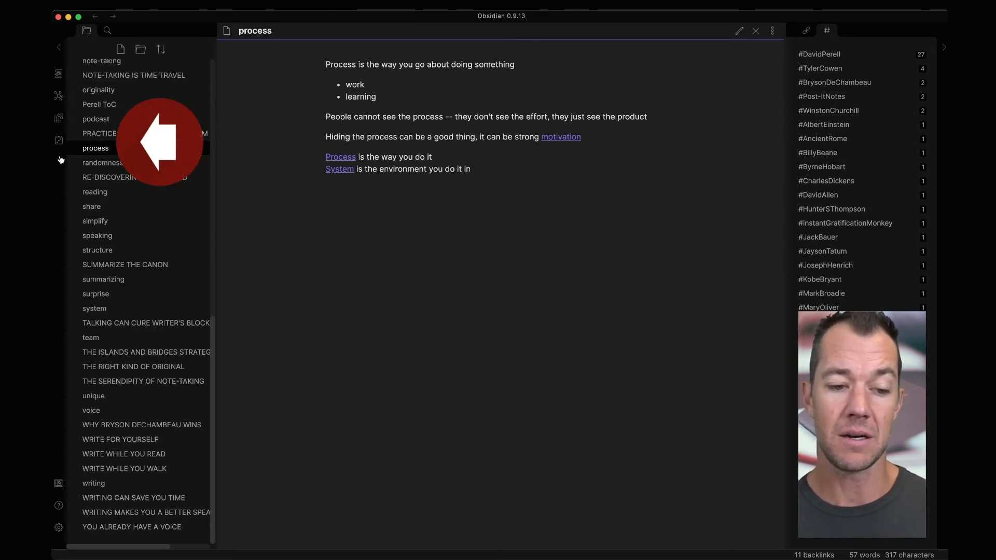
mouse_move(58, 141)
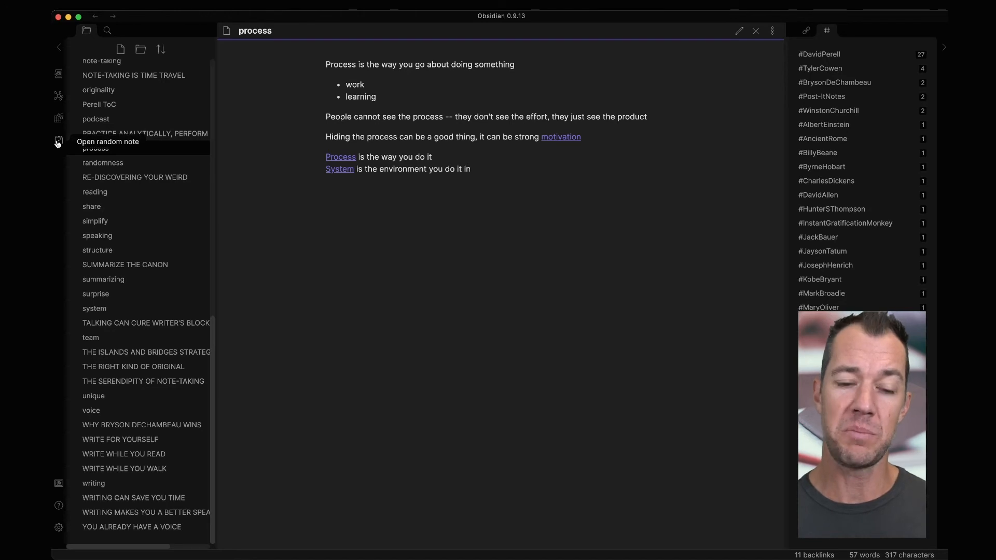
click(135, 178)
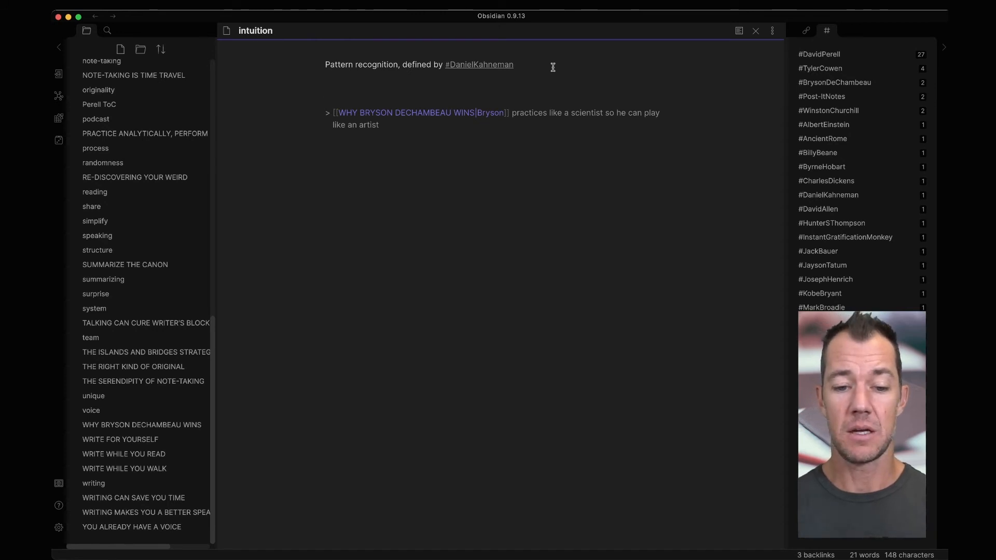
Write 'Intuition is a thought pattern' and 'Intuition can lead to [[bias]]' into the intuition note
text(Intuition is a tho)
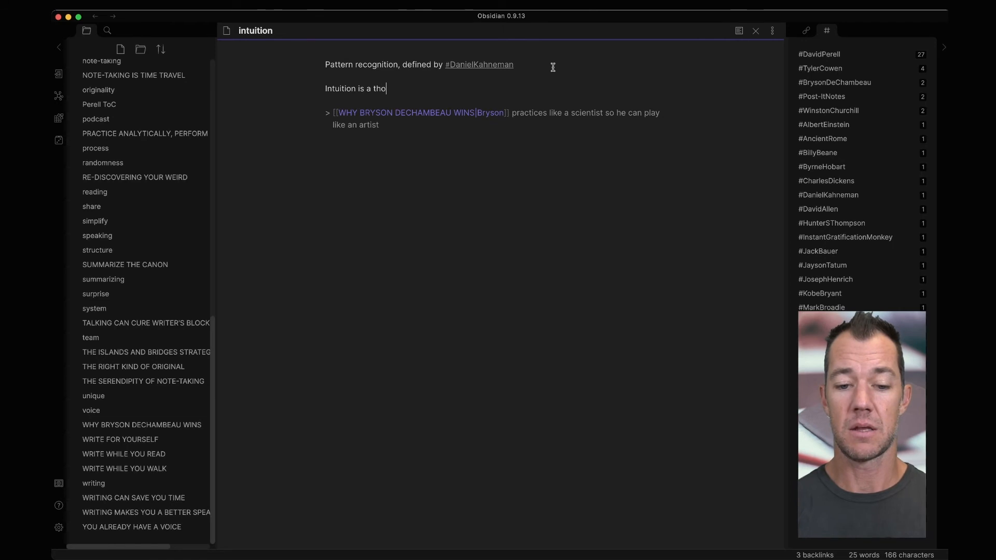
text(ught pattern)
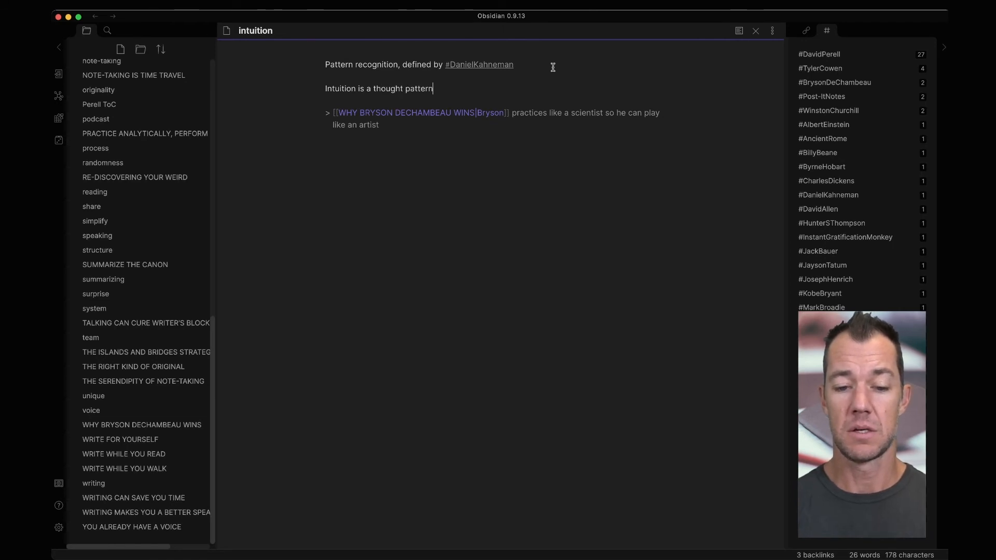
text(Intuition can lead to [[bias)
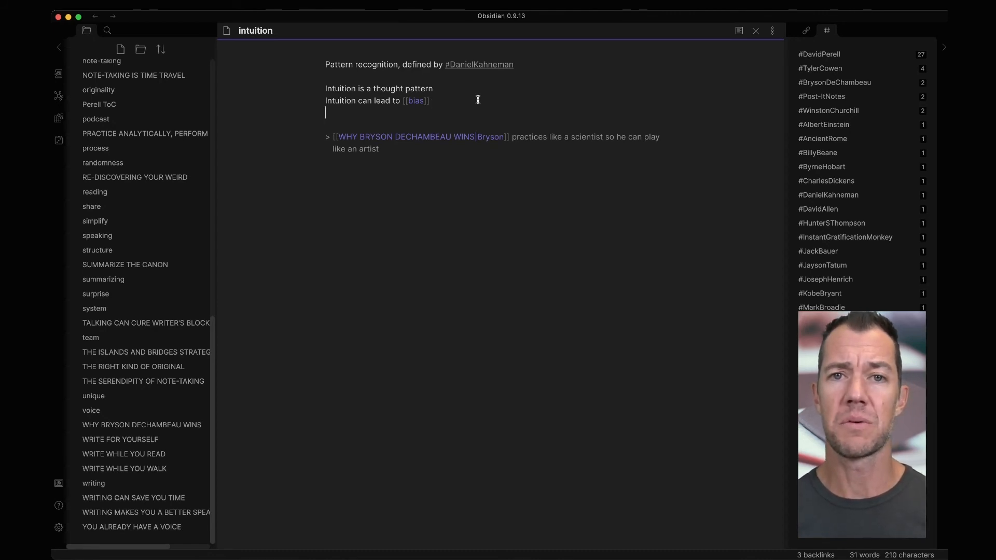
key(backspace)
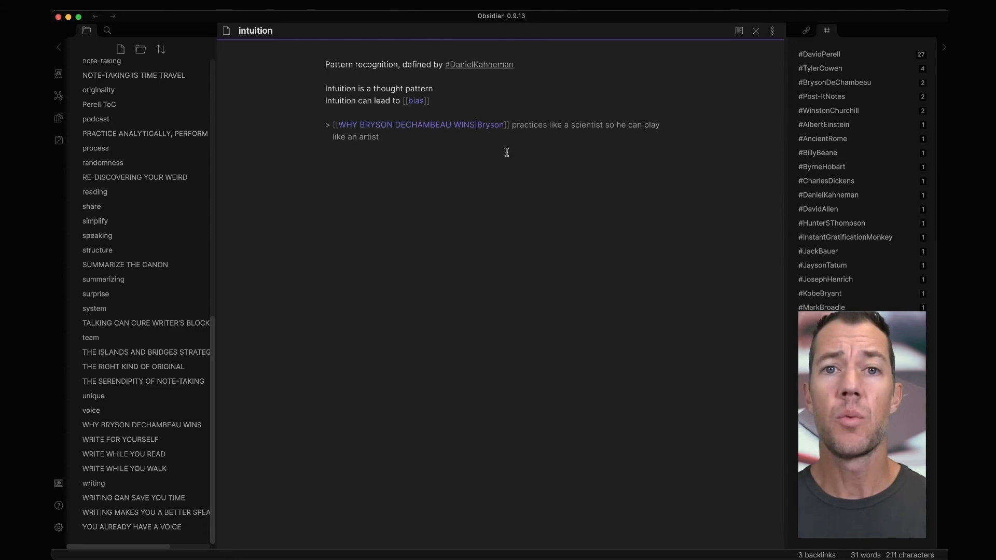
click(326, 160)
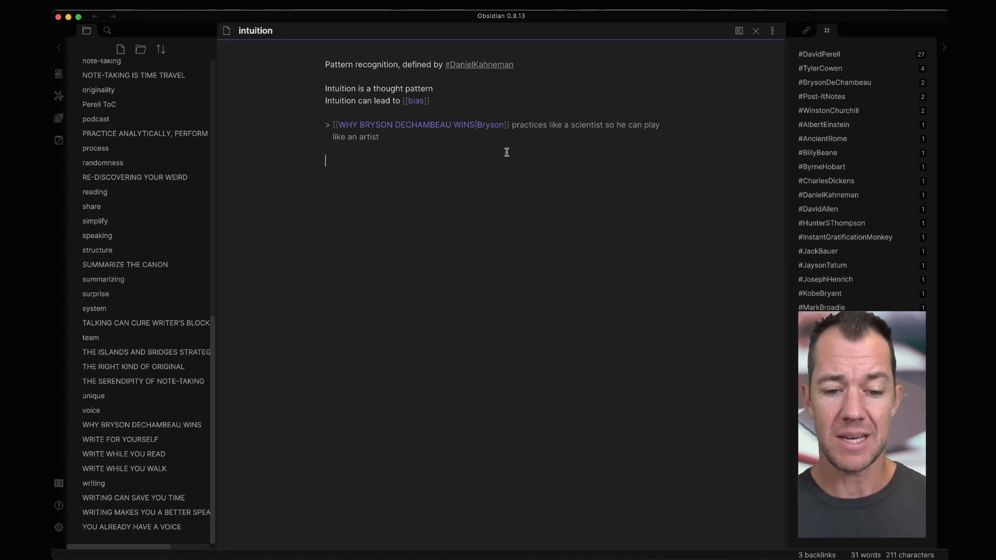
Add a quote line linking to the PRACTICE ANALYTICALLY, PERFORM INTUITIVELY note
text(>)
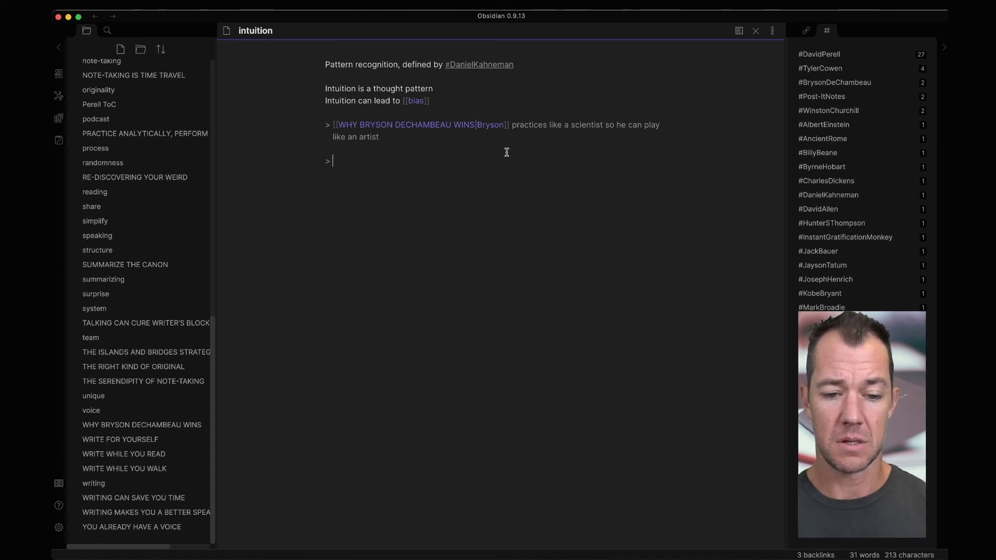
text([[pr)
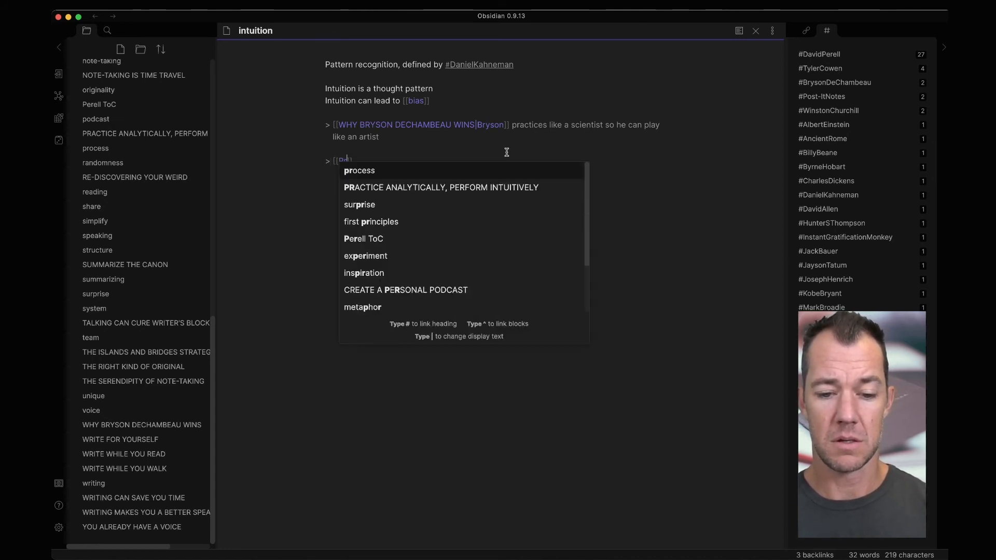
click(440, 186)
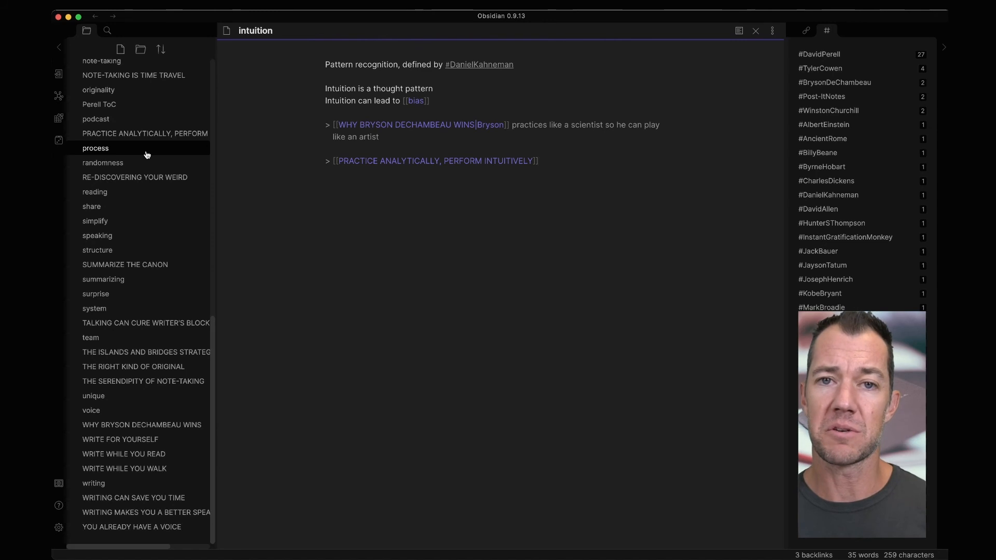
Add 'Heureka! Stories is a new podcast' and a listening line to the podcast note
click(95, 119)
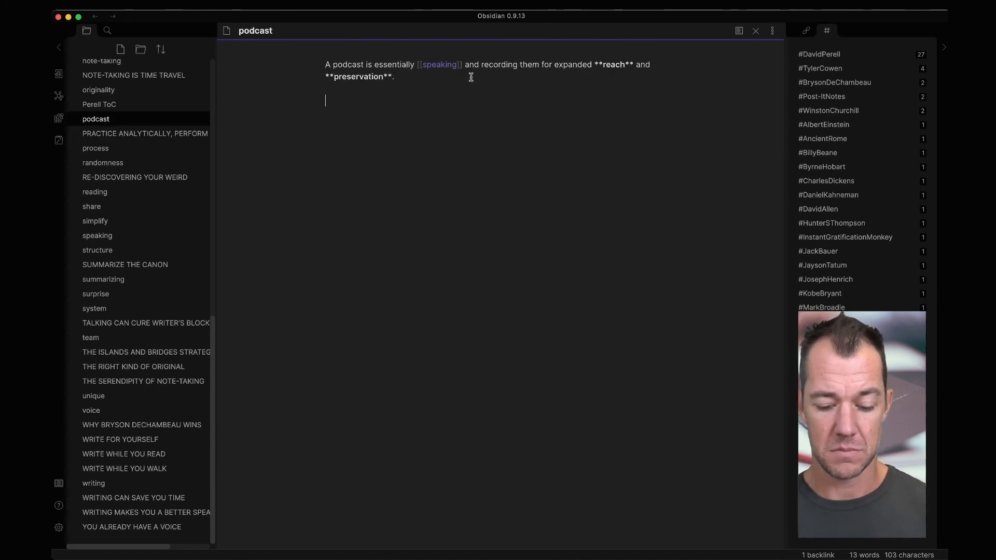
text(Heureka! Stories is a new podcast)
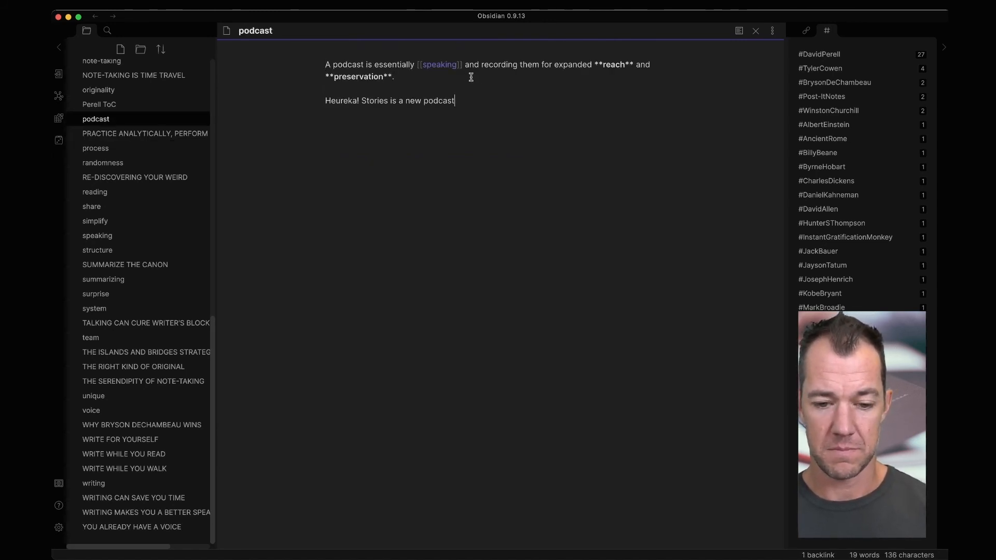
text(Lis)
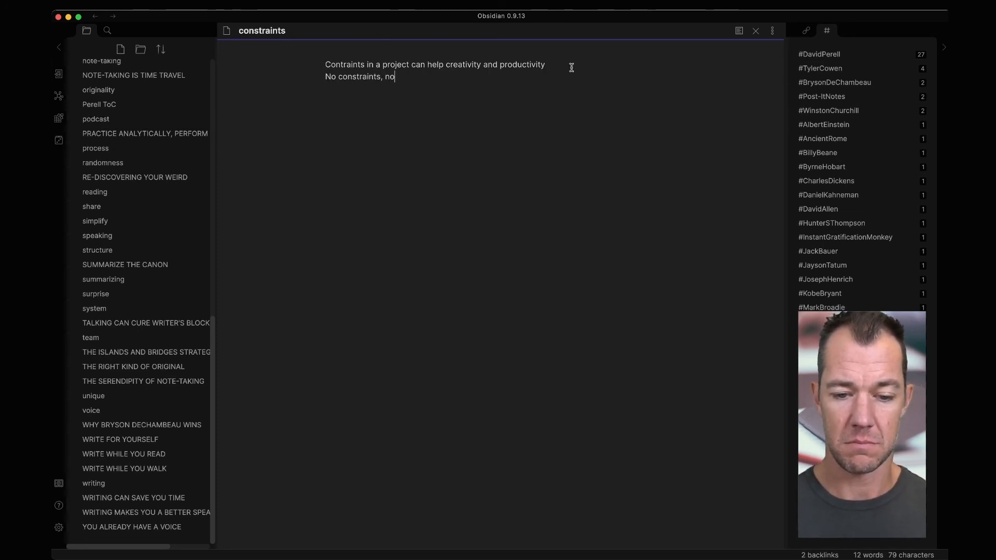
Add a creativity/decision line to the constraints note and 'Practice writing to practice' to the writing note
text(creativity)
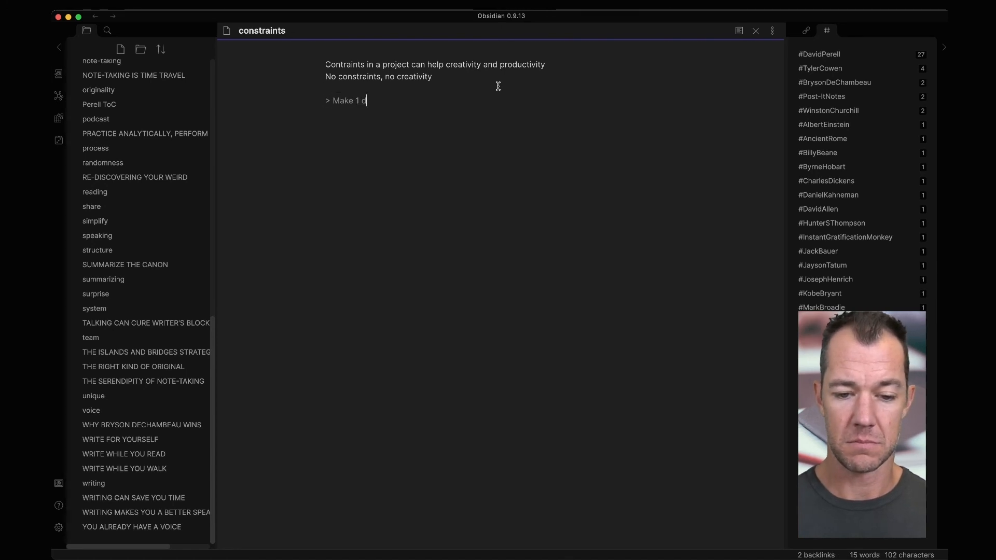
text(ecision to save 100 decisions -- Unn)
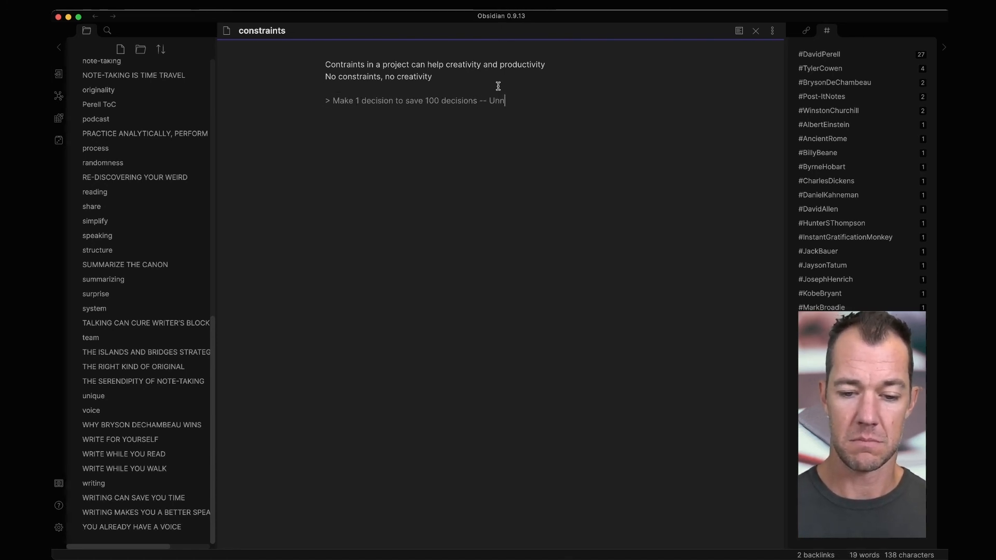
click(94, 482)
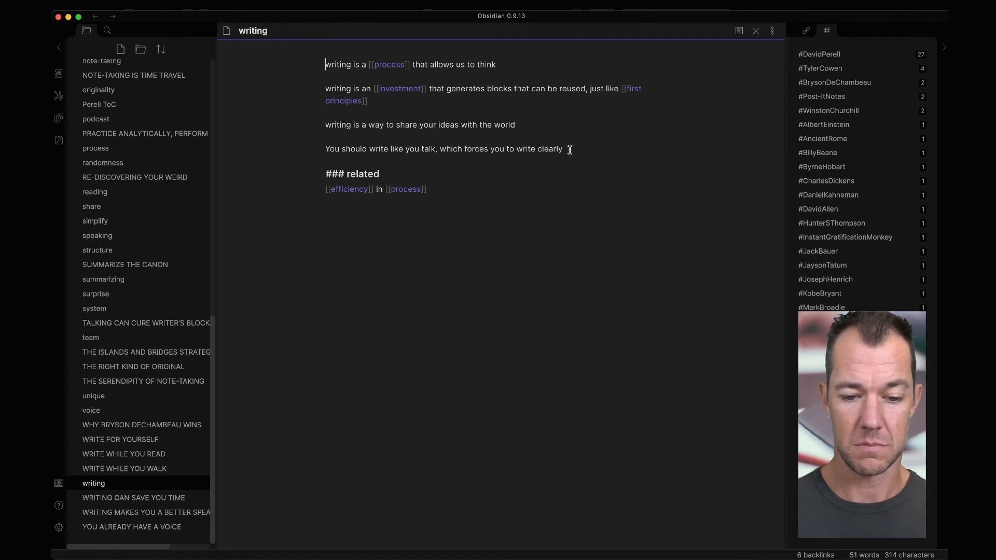
text(Practice writing to practice)
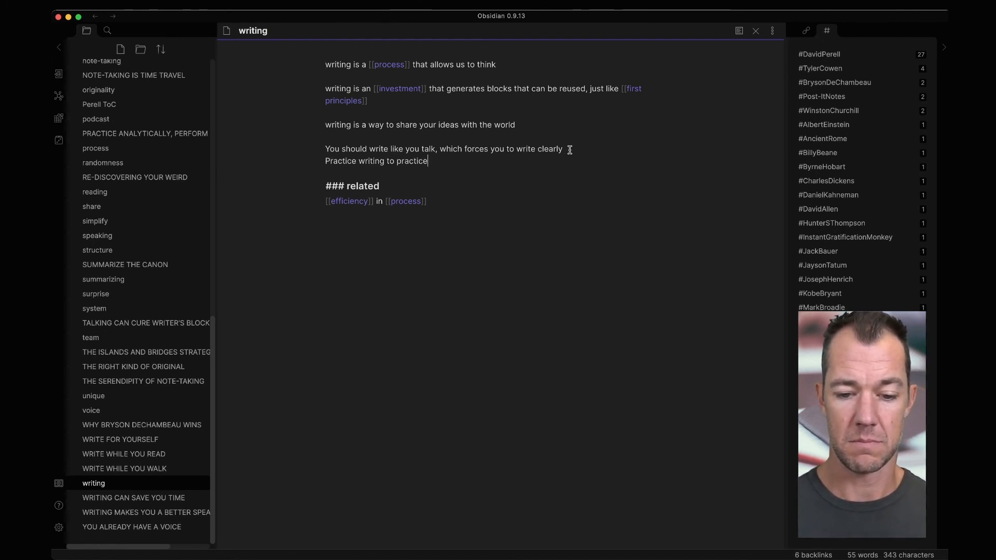